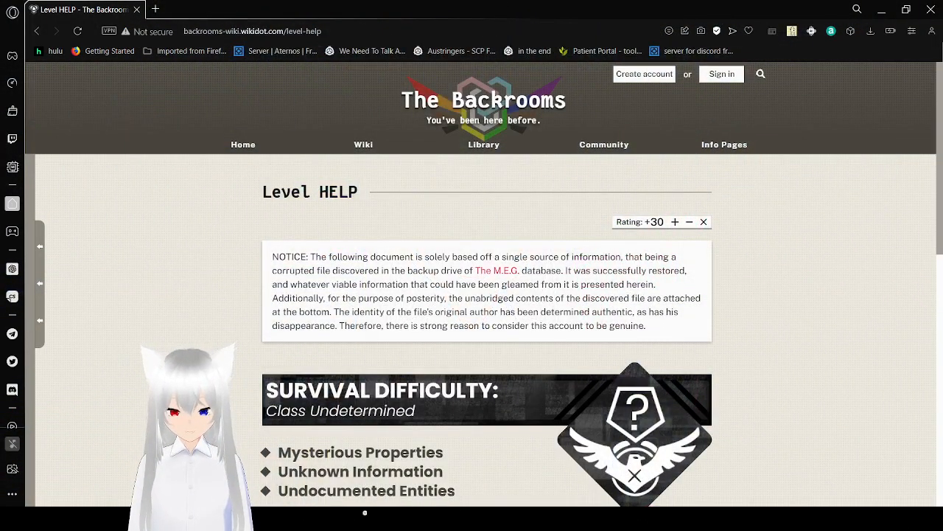
- Scroll past the NOTICE box through Survival Difficulty and the intro to the Description heading
scroll("down", 3)
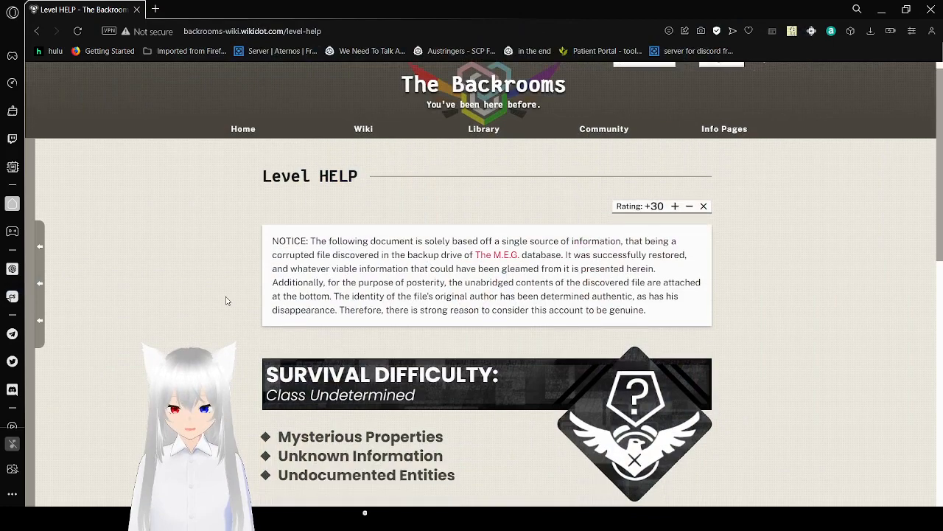
scroll("down", 3)
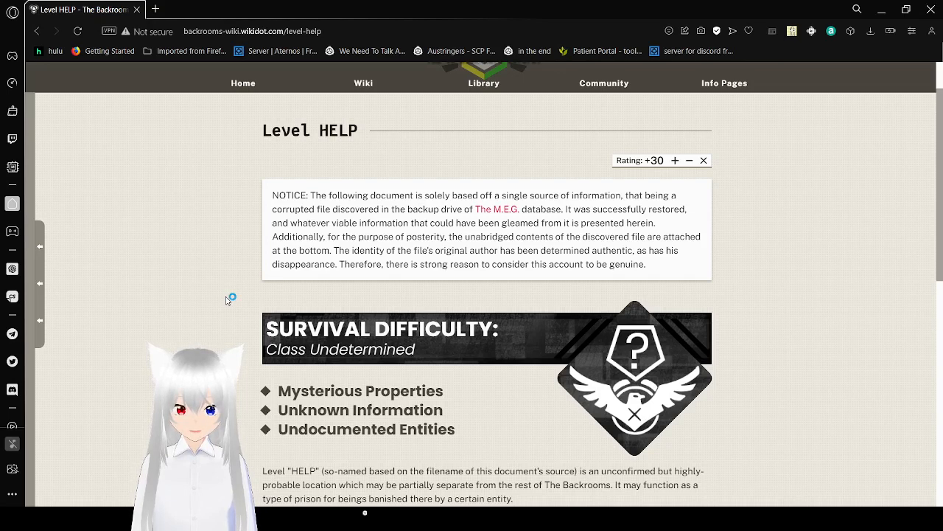
mouse_move(227, 301)
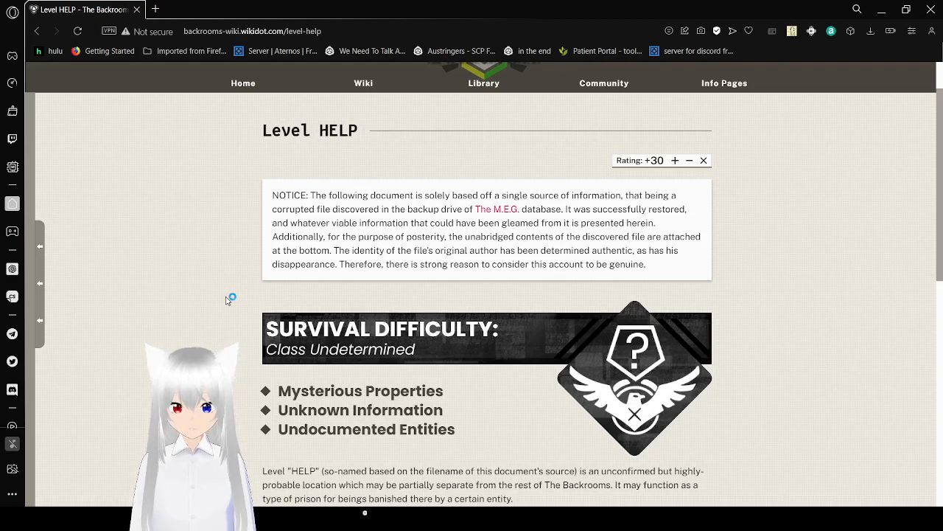
scroll("down", 3)
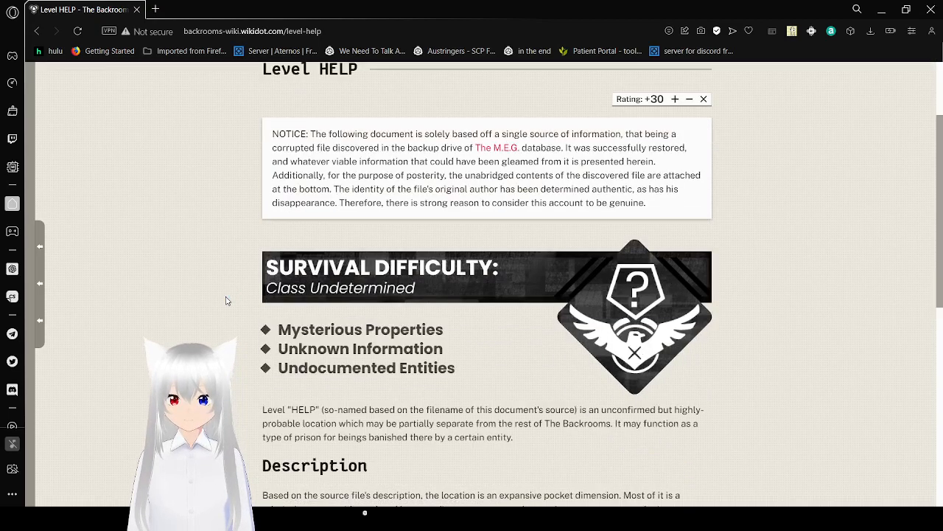
- Scroll through the Description text and on through Entrances And Exits
scroll("down", 3)
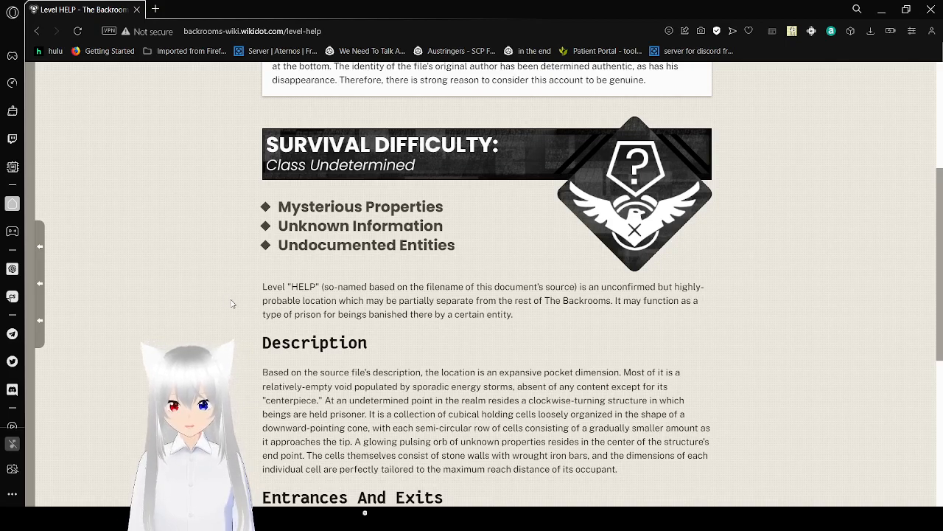
scroll("down", 3)
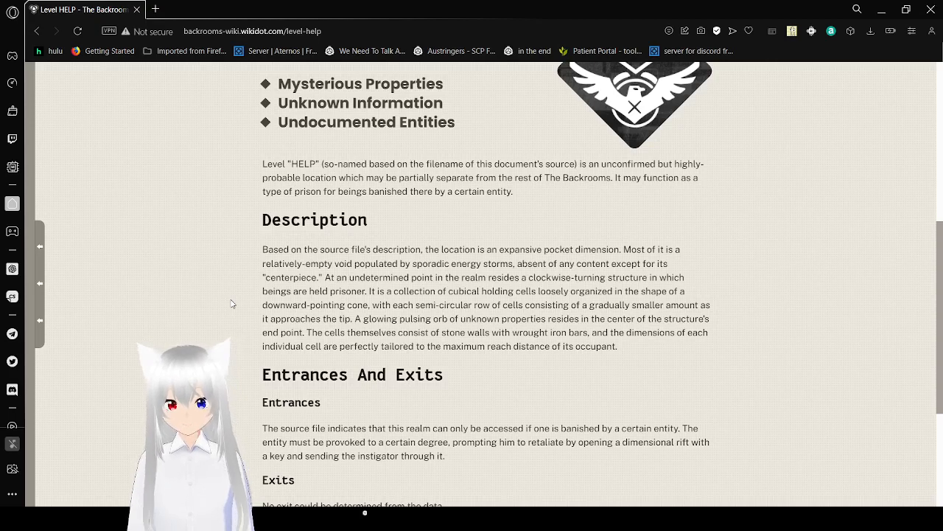
scroll("down", 3)
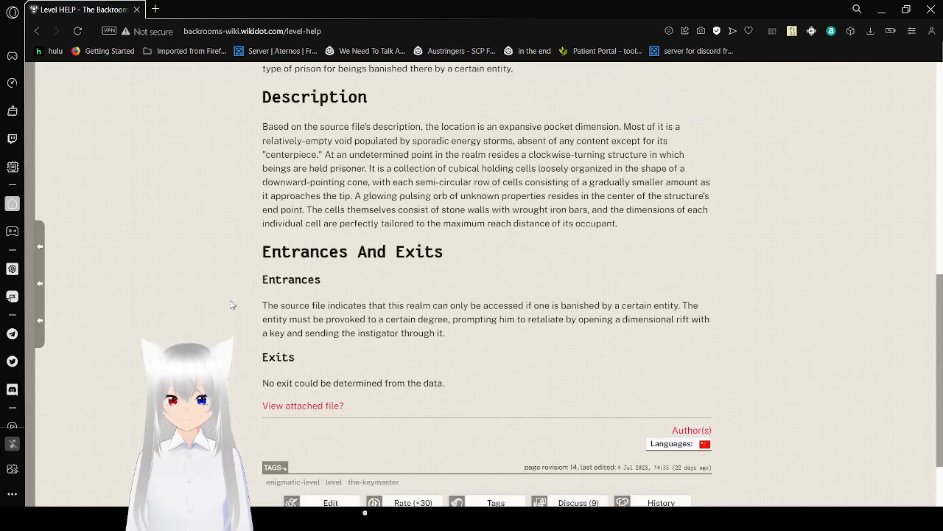
- Scroll to the article footer with the 'View attached file?' link and tags
scroll("down", 3)
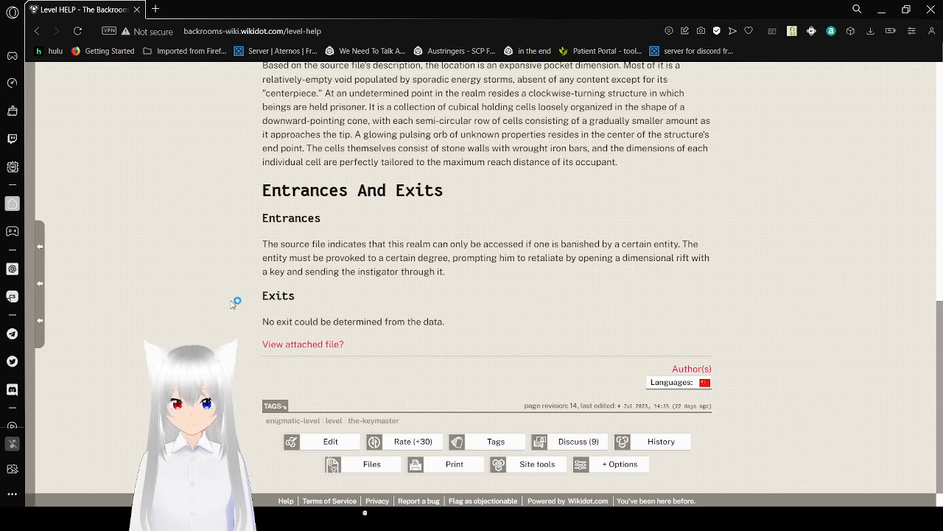
mouse_move(304, 345)
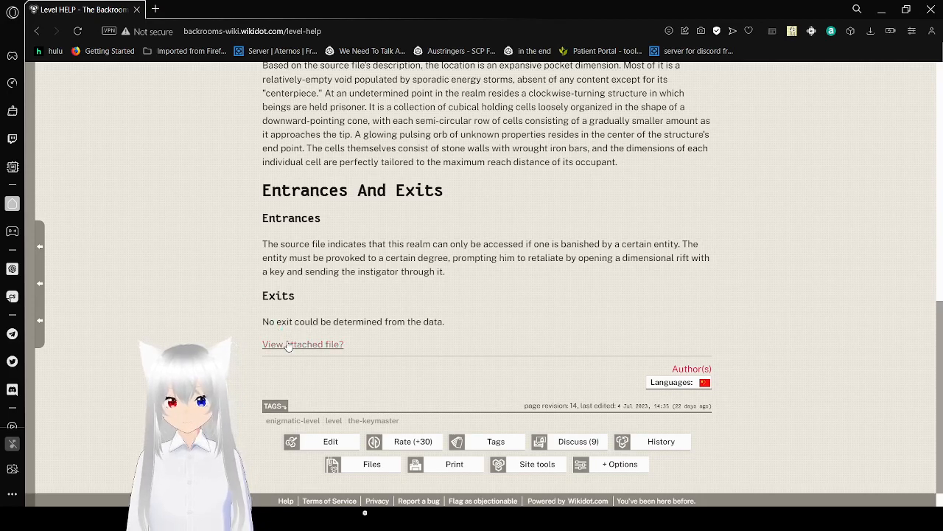
- Expand 'View attached file?' and read Jacob Howard's log into his holding-cell account
left_click(303, 343)
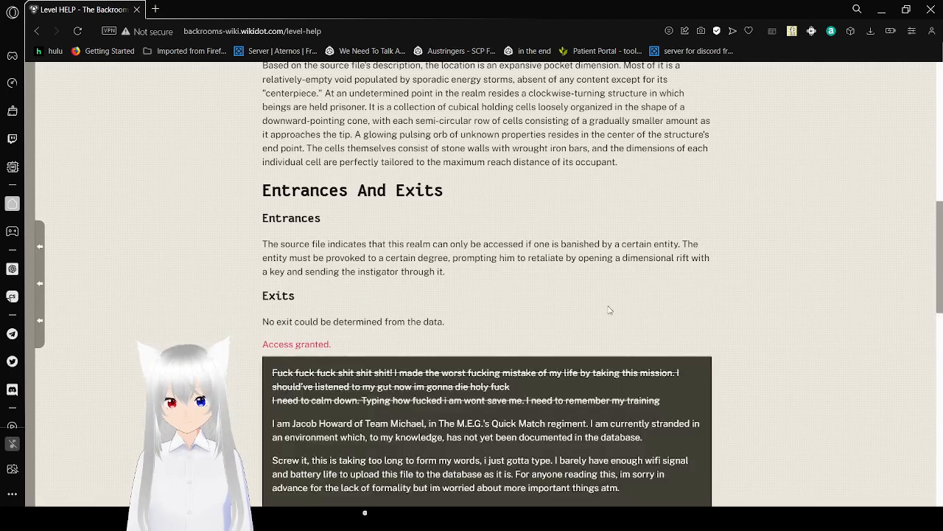
scroll("down", 3)
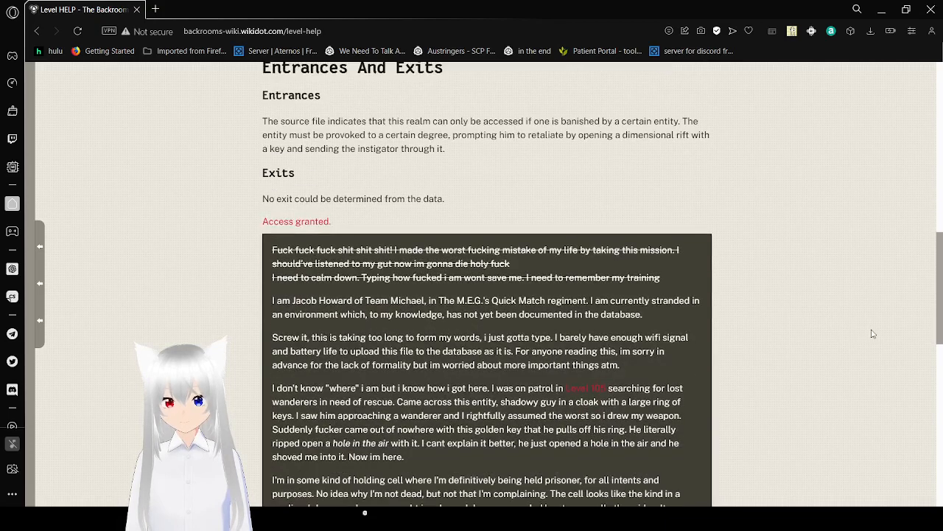
scroll("down", 3)
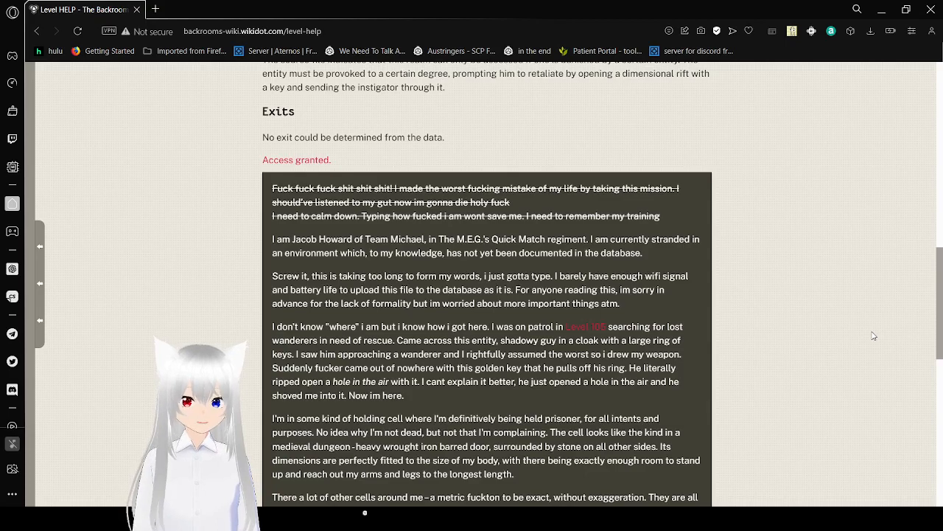
scroll("down", 3)
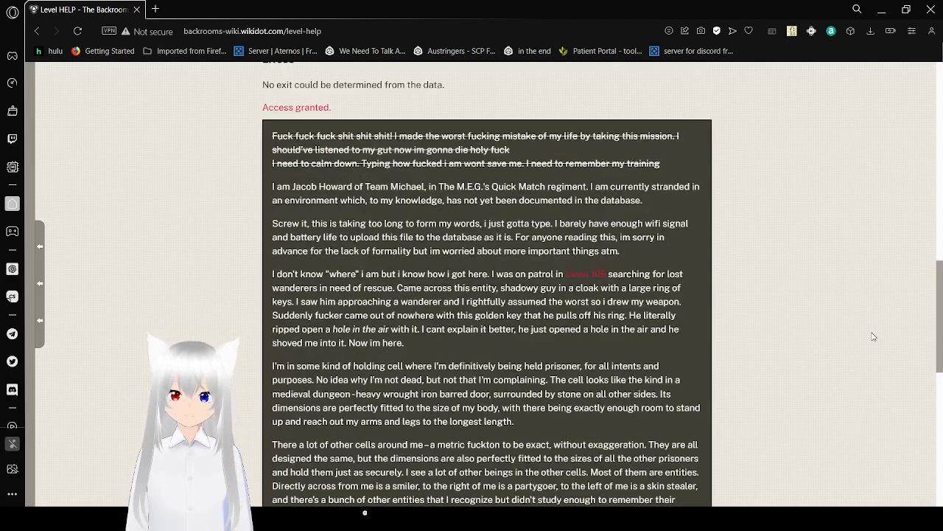
- Scroll through the rest of Jacob Howard's log to his final plea for MEG to rescue him
scroll("down", 3)
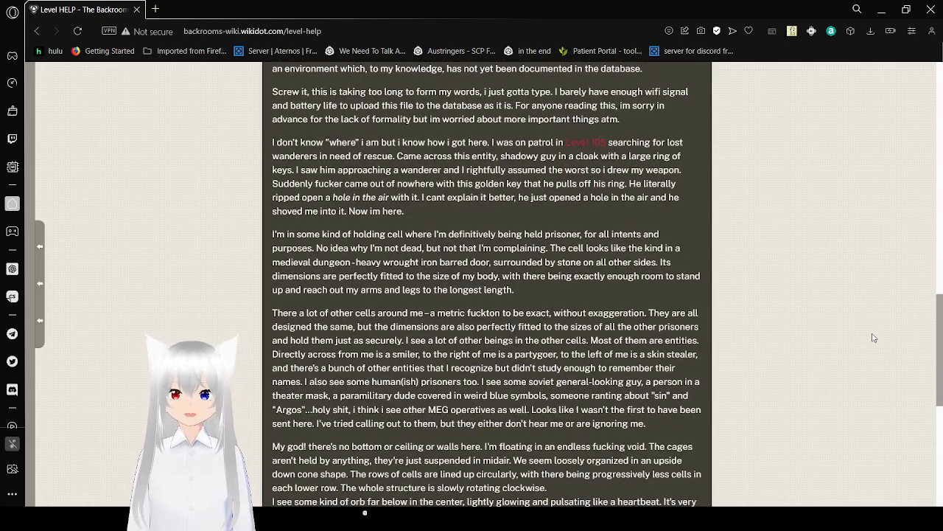
scroll("up", 3)
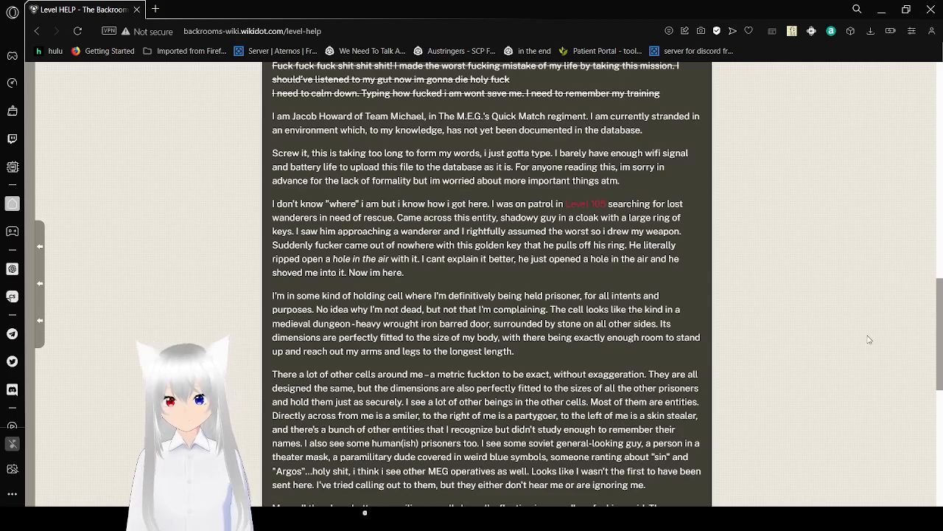
scroll("down", 3)
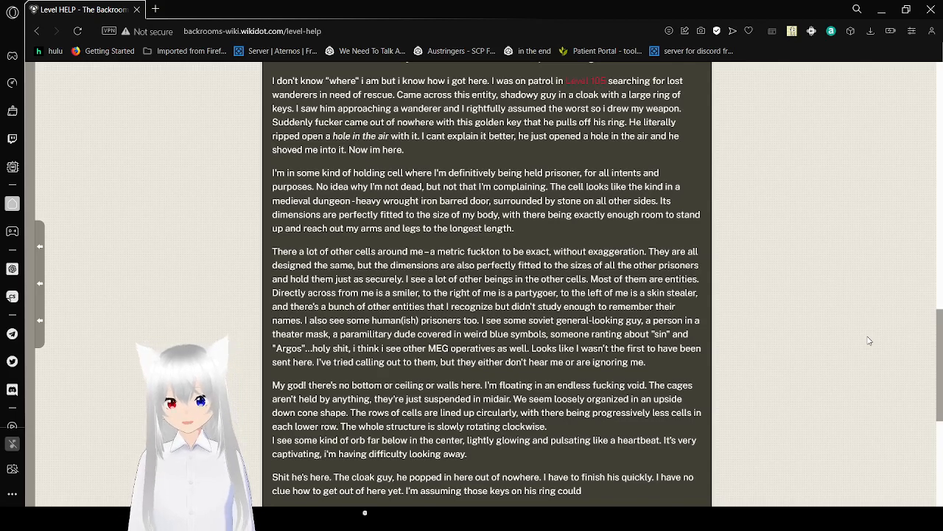
scroll("down", 3)
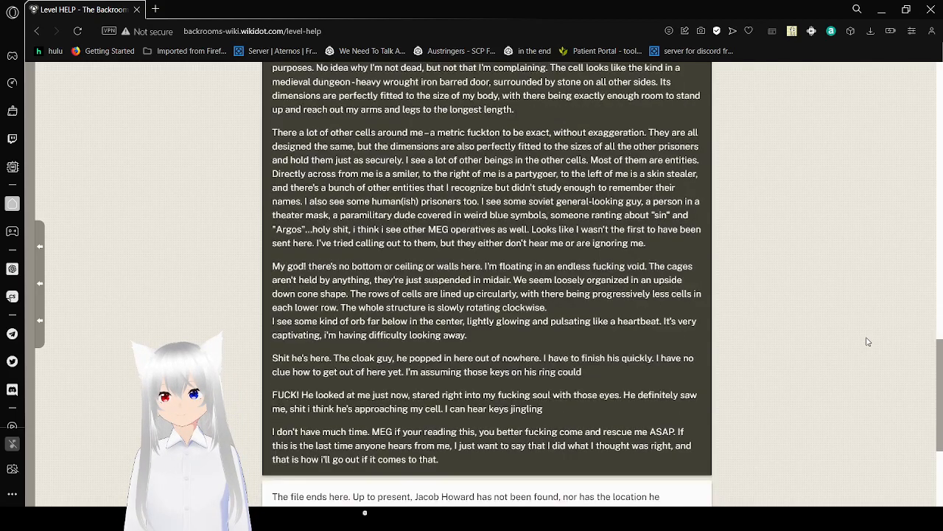
scroll("down", 3)
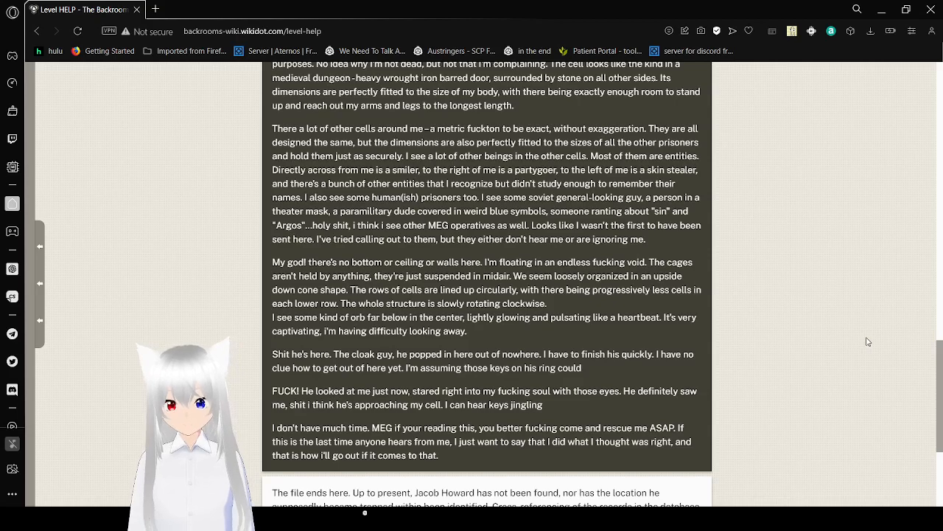
- Scroll to the 'The file ends here' note linking the entity to Entity X
scroll("down", 3)
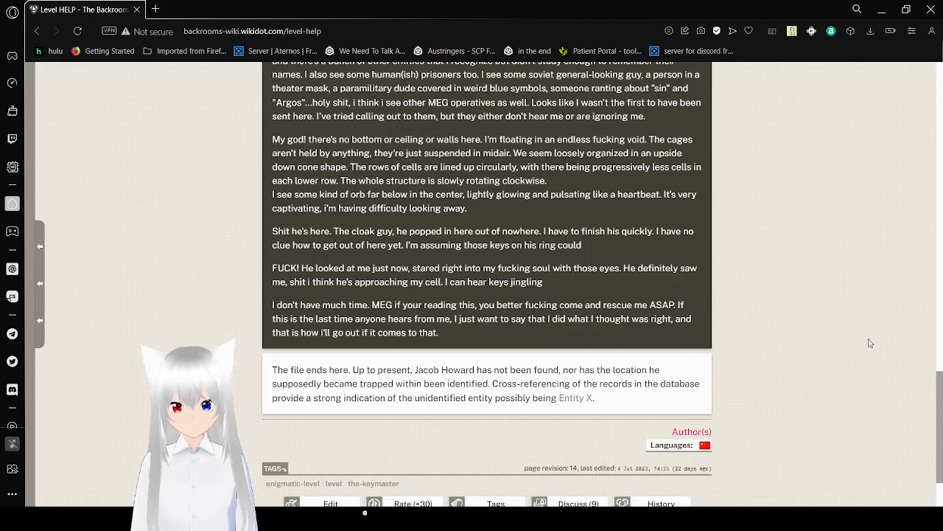
scroll("down", 3)
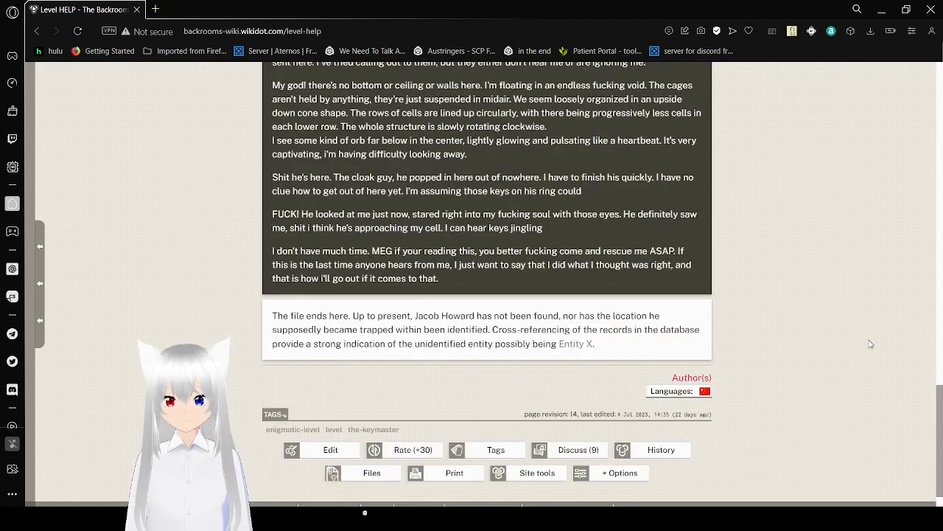
scroll("down", 3)
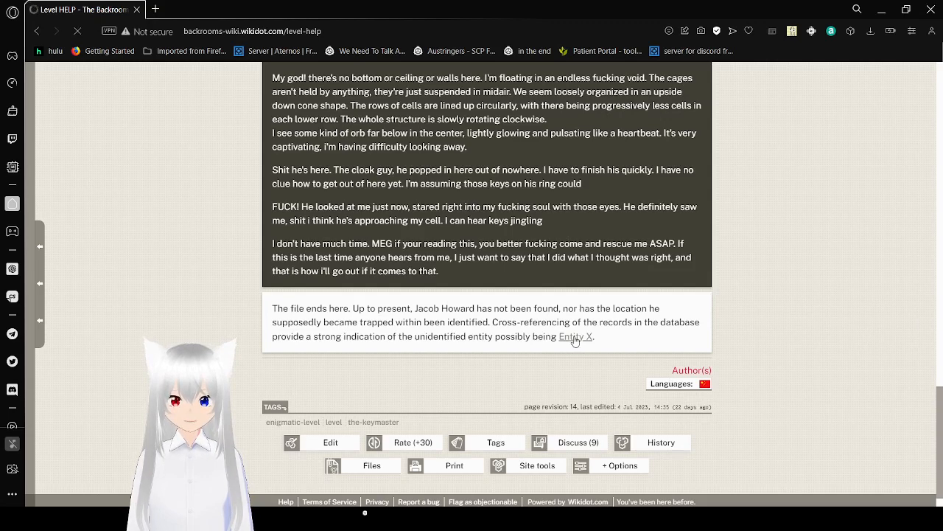
- Follow the Entity X link, then go back to Level HELP and scroll toward its footer
left_click(575, 336)
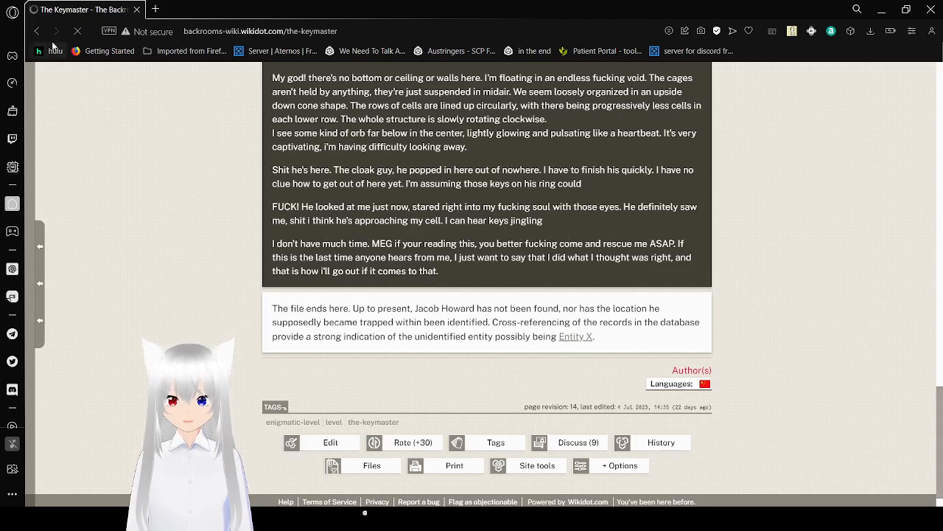
left_click(38, 31)
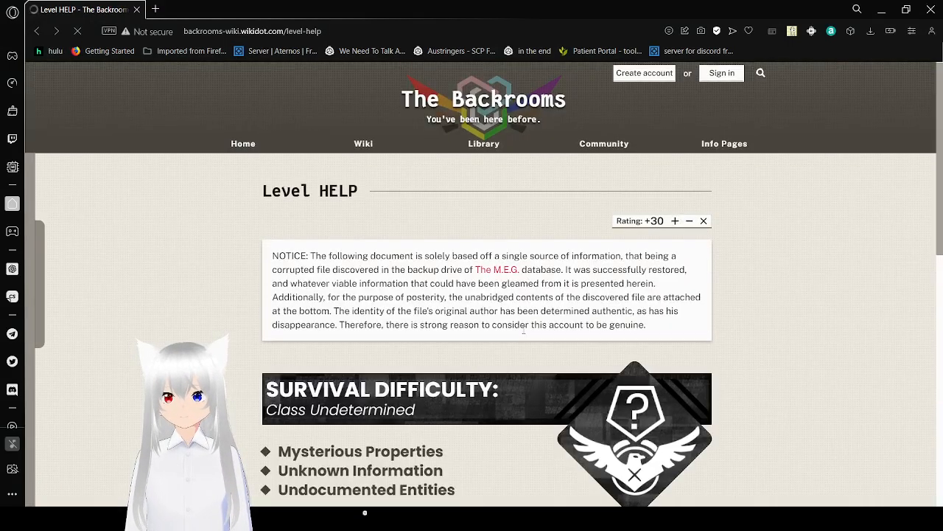
scroll("down", 3)
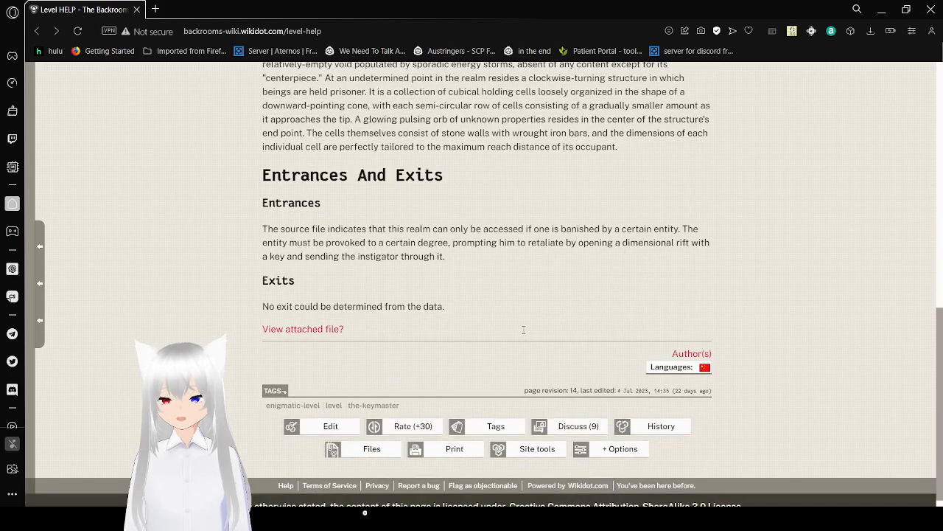
scroll("down", 3)
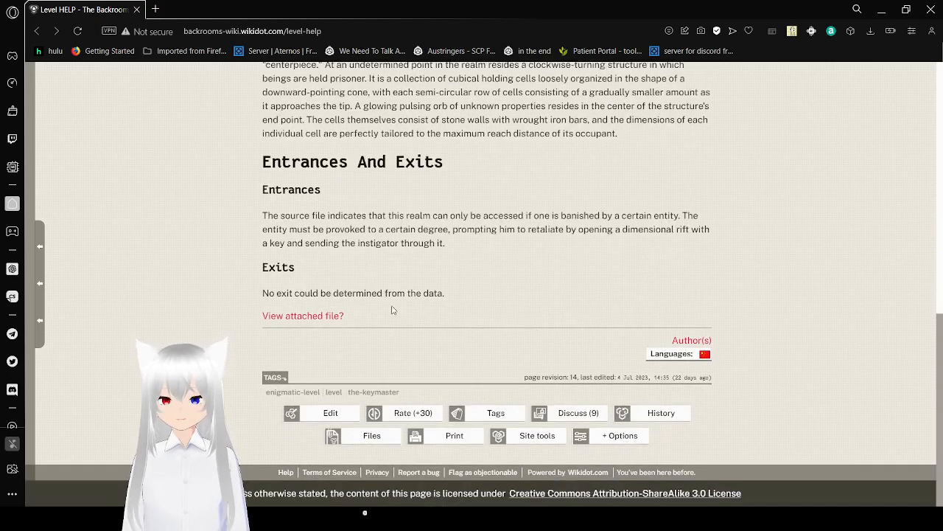
- Re-expand the attached log and open the Entity X link in a new tab
left_click(302, 315)
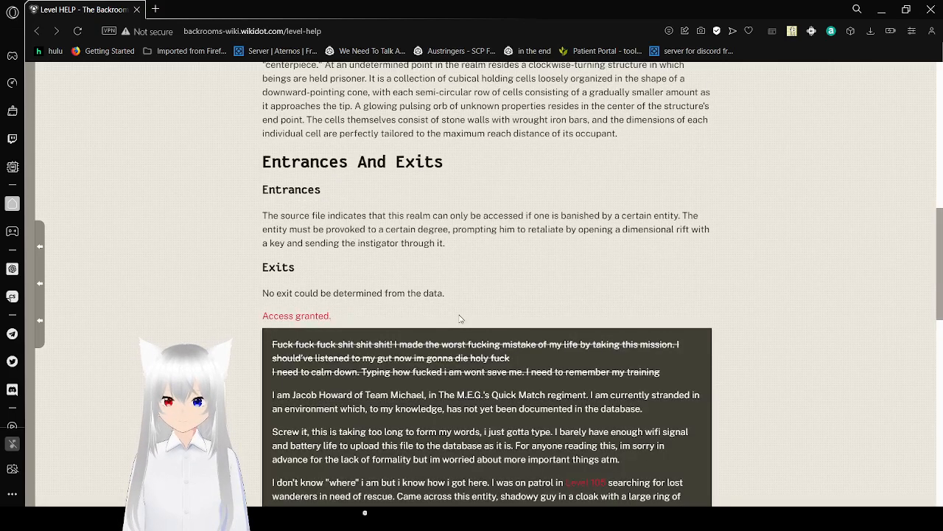
scroll("down", 3)
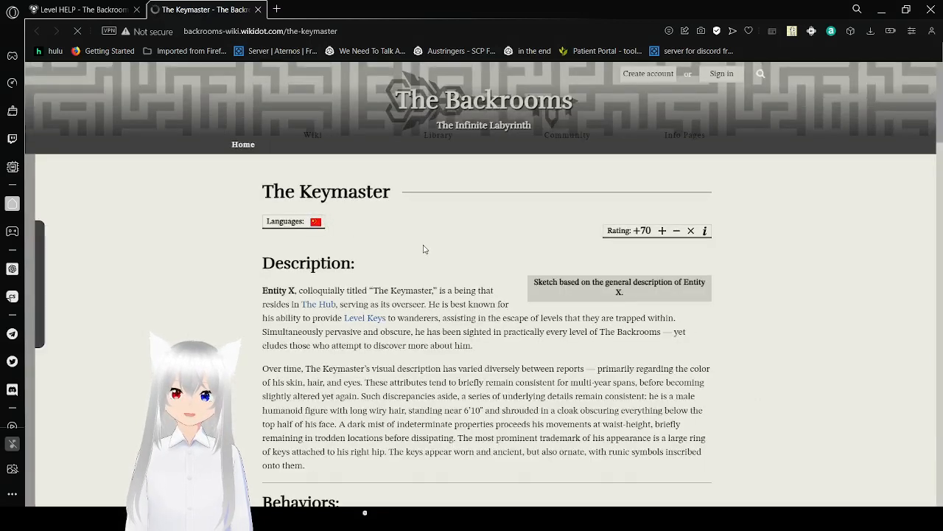
- Glance down the Keymaster tab, then switch back to the Level HELP tab
scroll("down", 3)
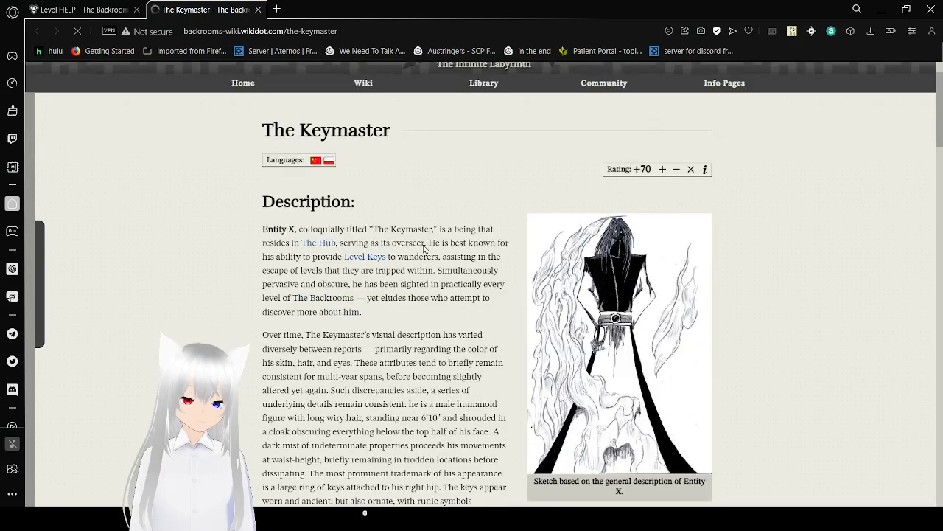
scroll("down", 3)
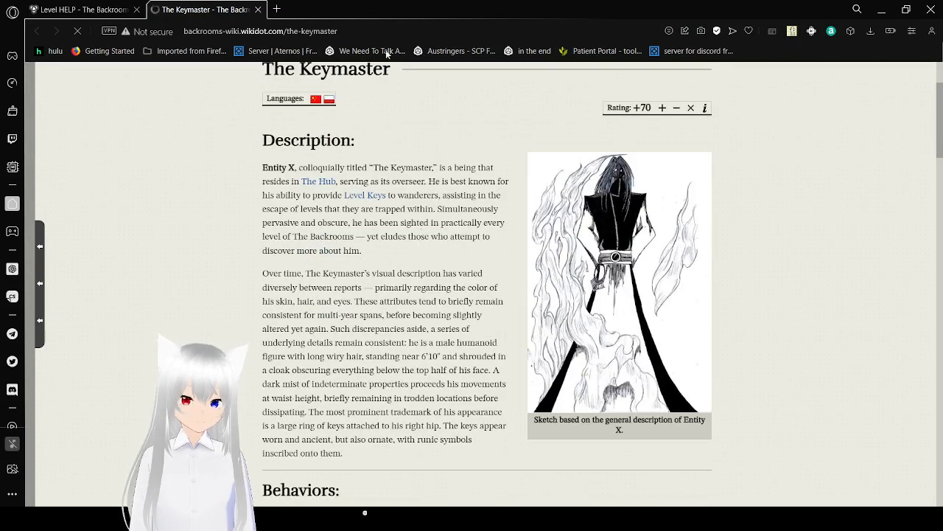
left_click(81, 9)
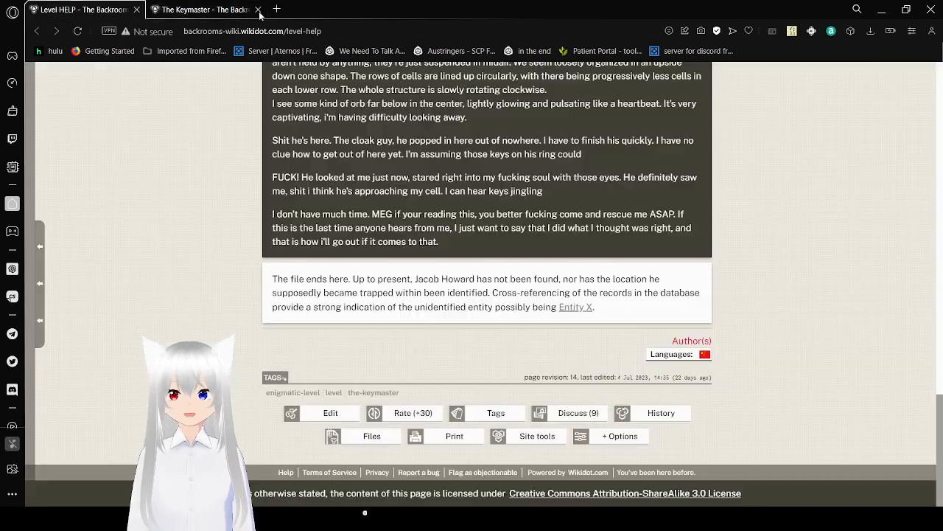
left_click(260, 8)
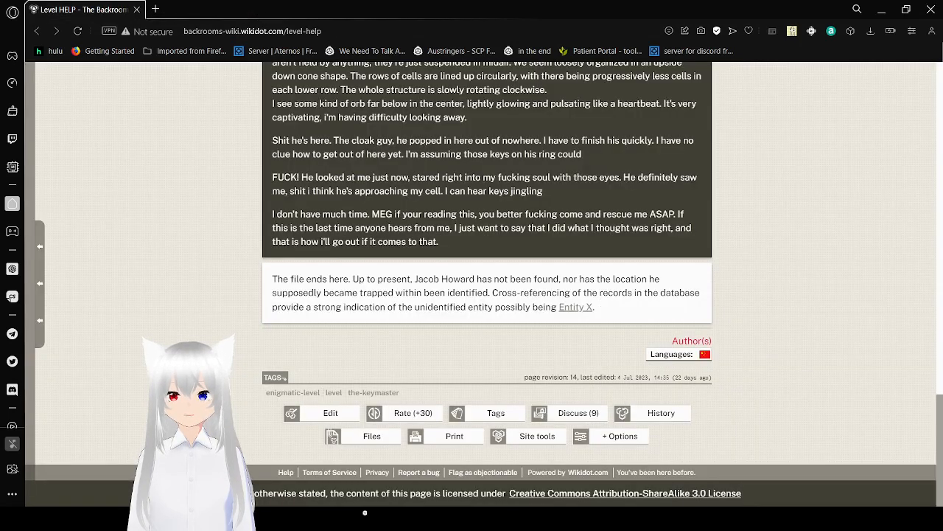